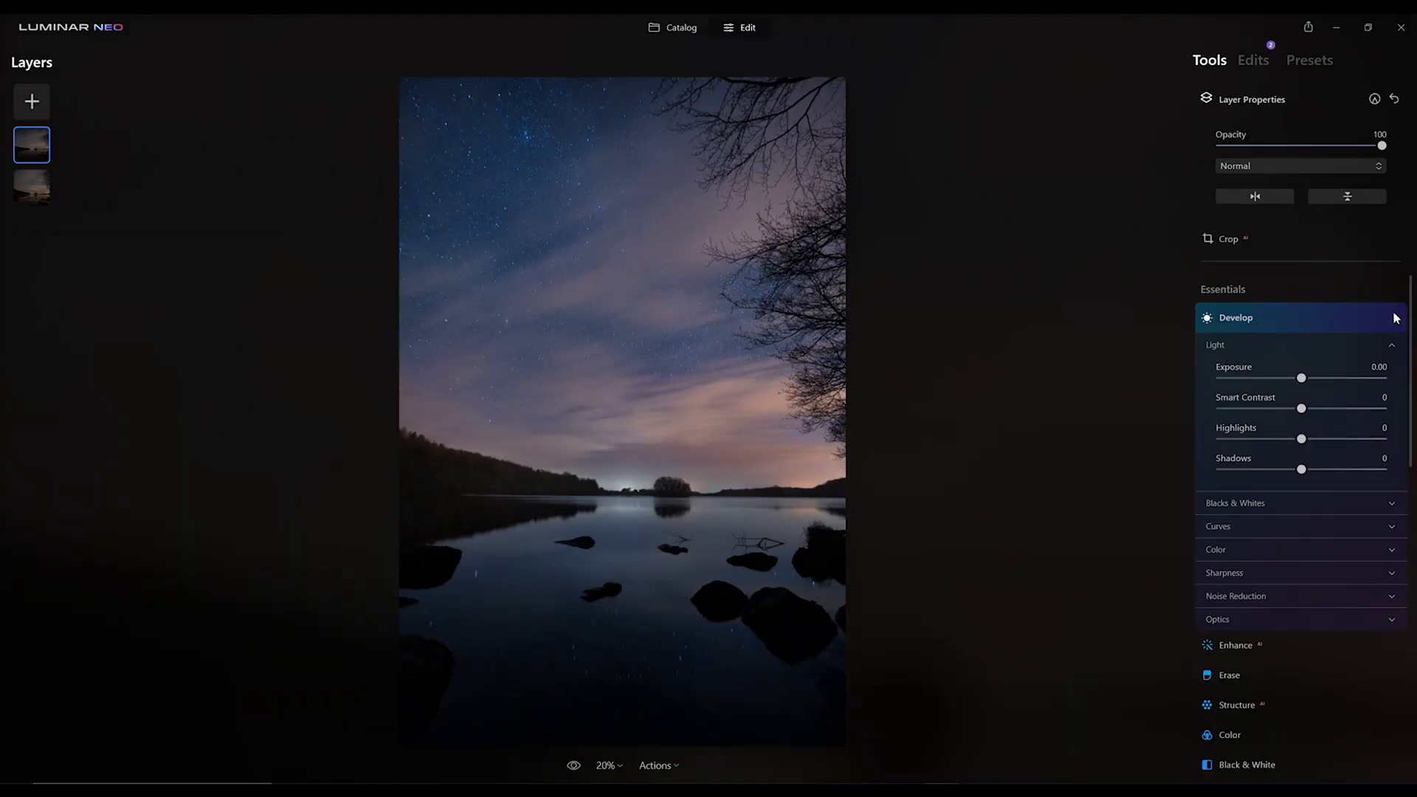
mouse_move(1386, 310)
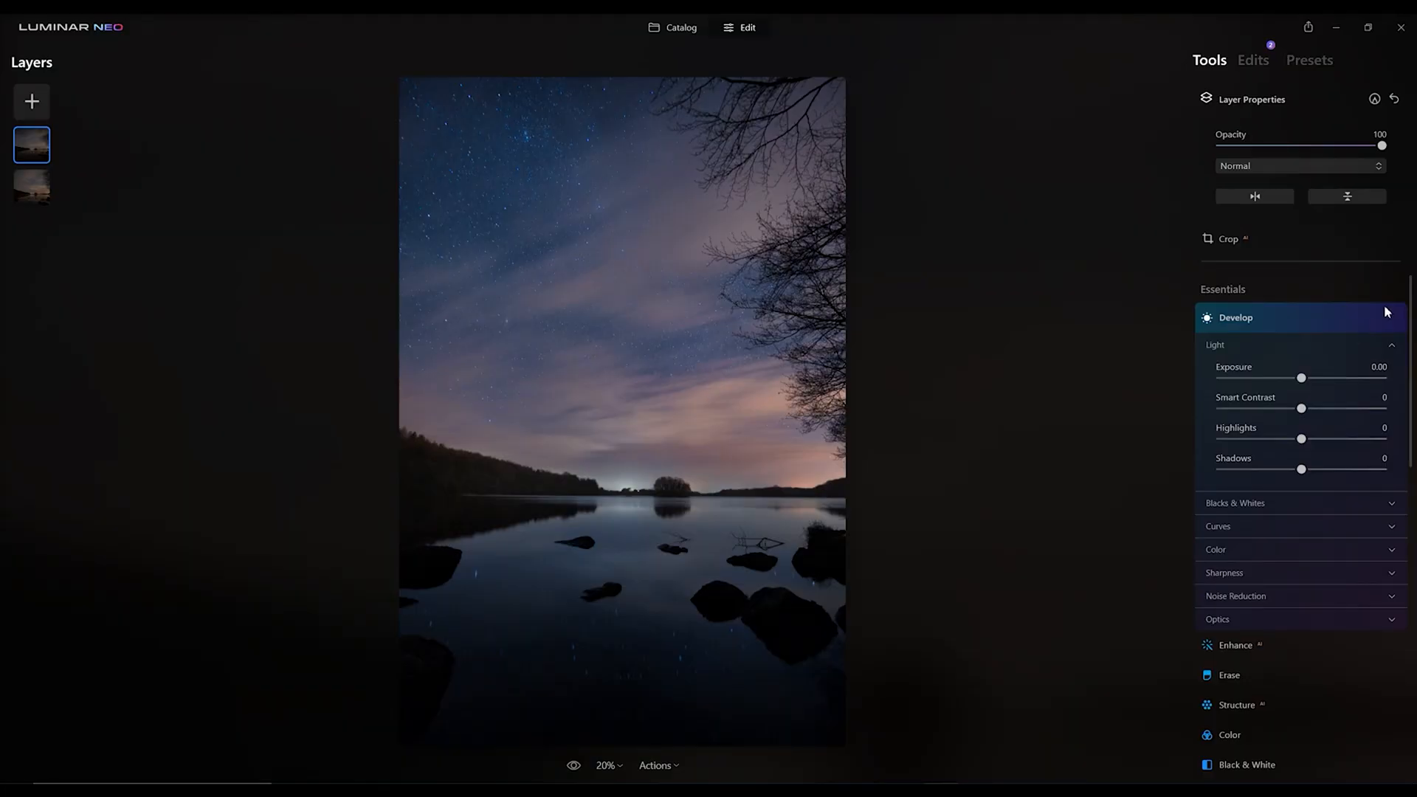
- Show the applied edits list with Develop at defaults and Afterhours
left_click(1251, 59)
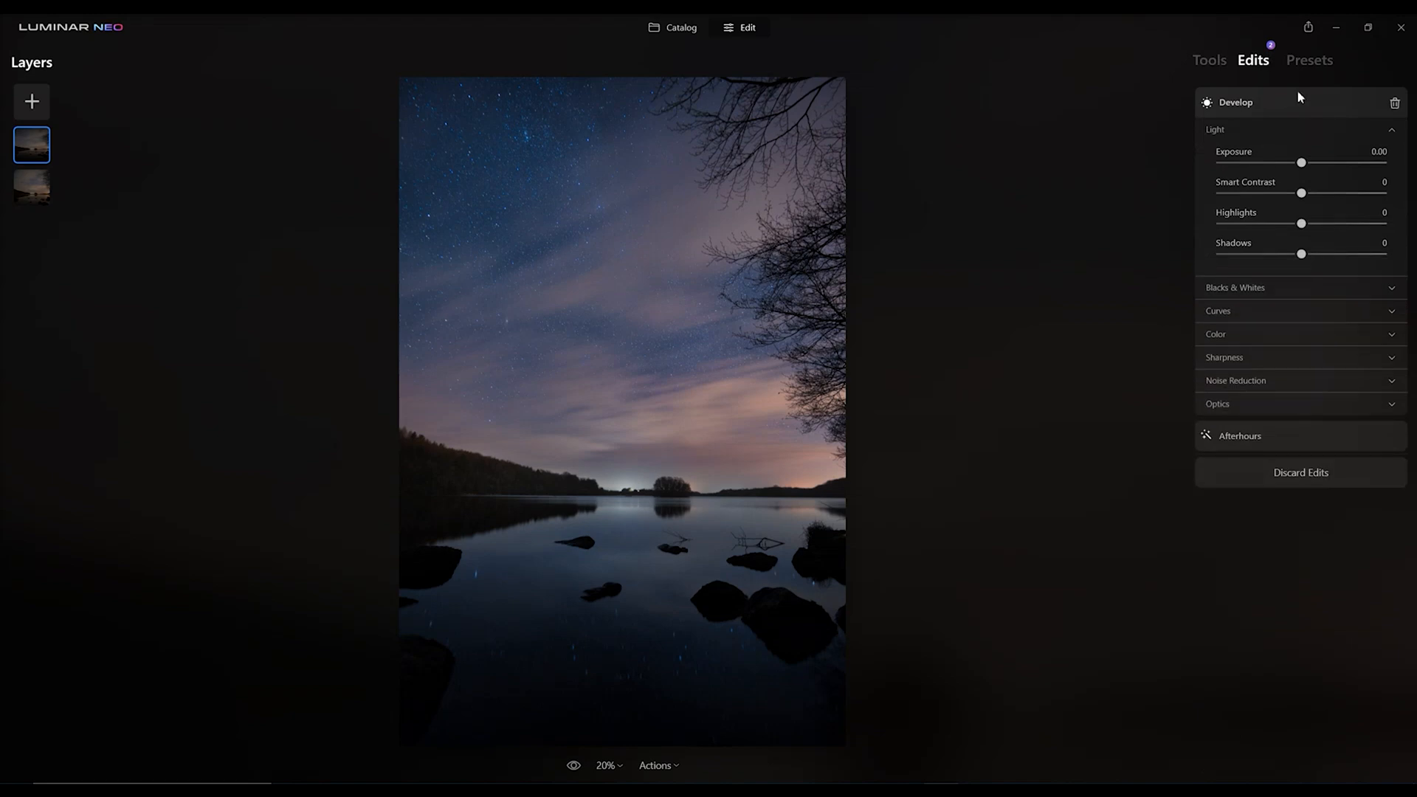
mouse_move(1315, 107)
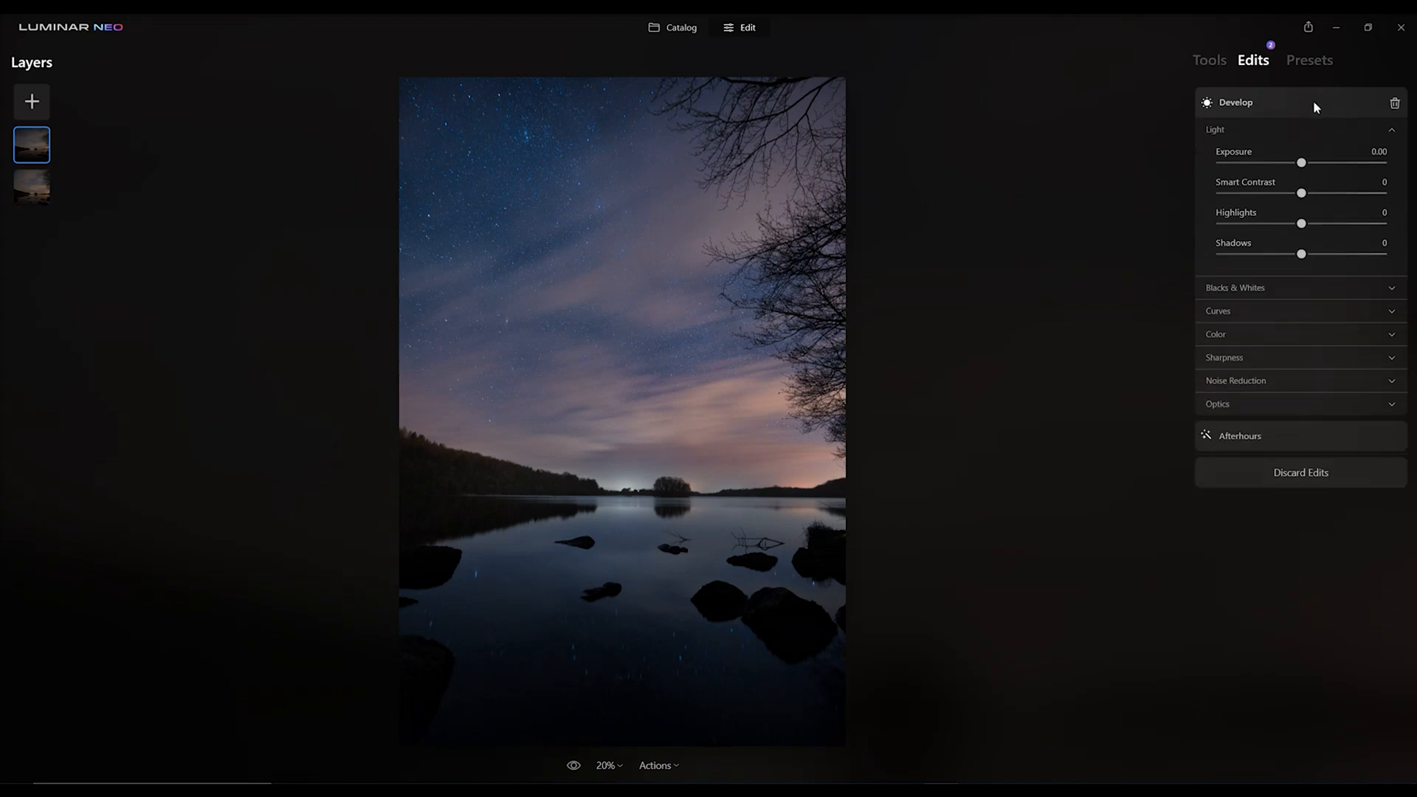